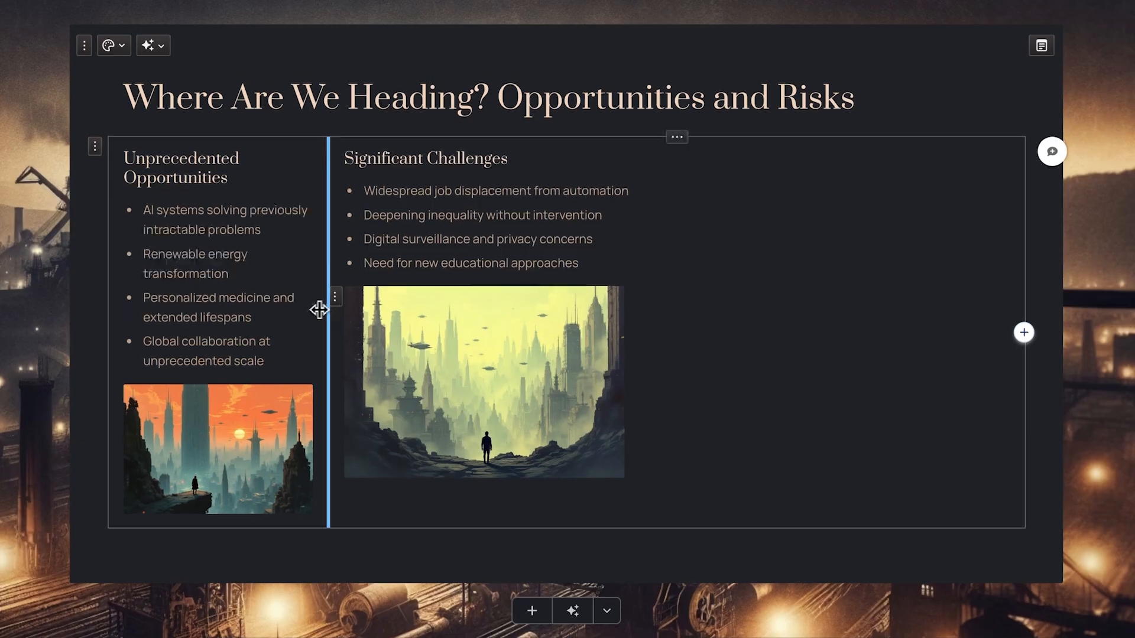
Show the slide thumbnails and go to the Second Industrial Revolution card.
left_click(217, 447)
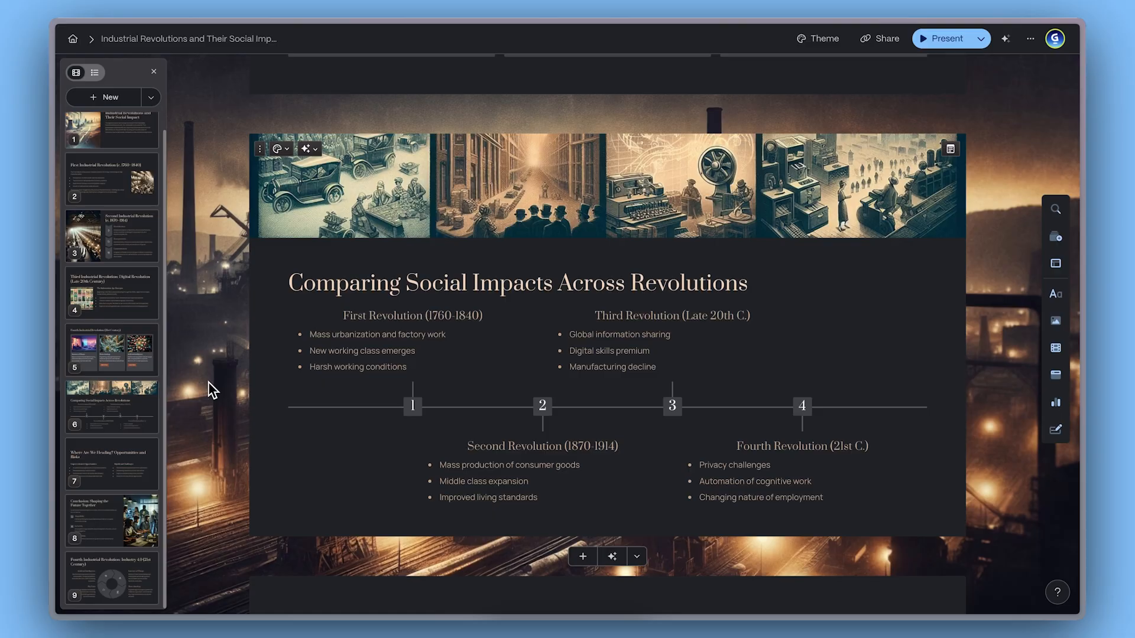
left_click(110, 292)
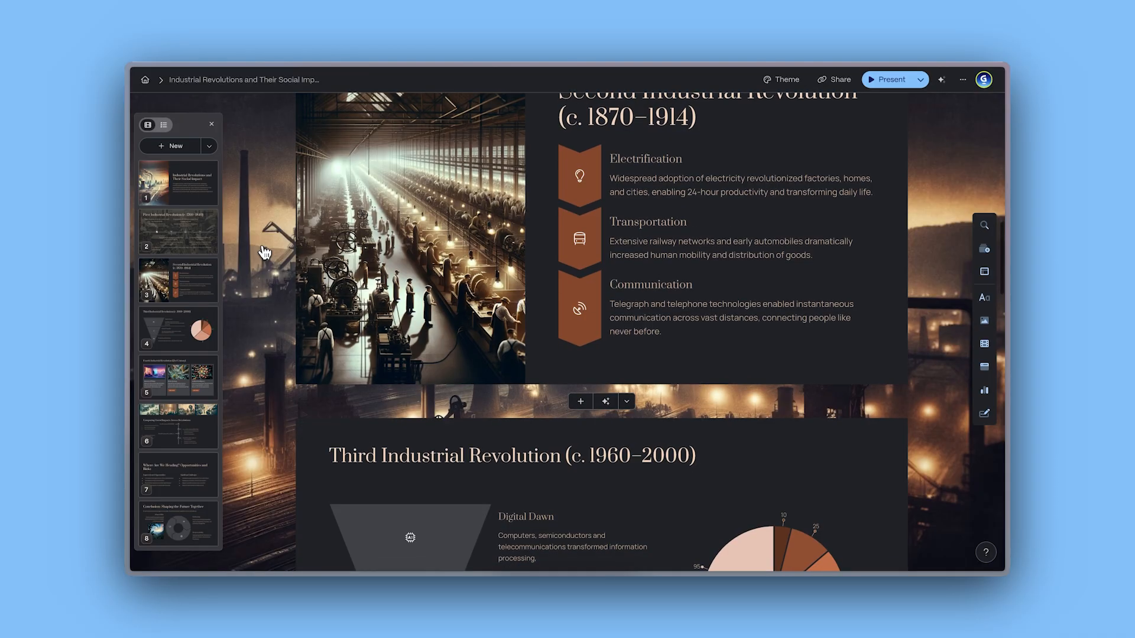
scroll("down", 3)
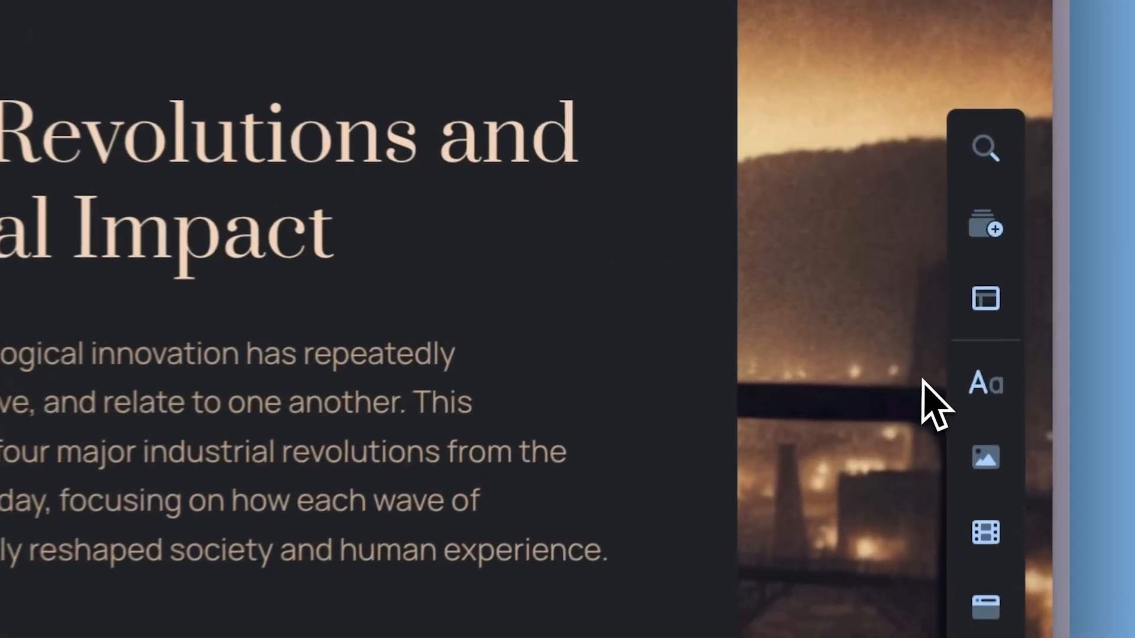
left_click(984, 299)
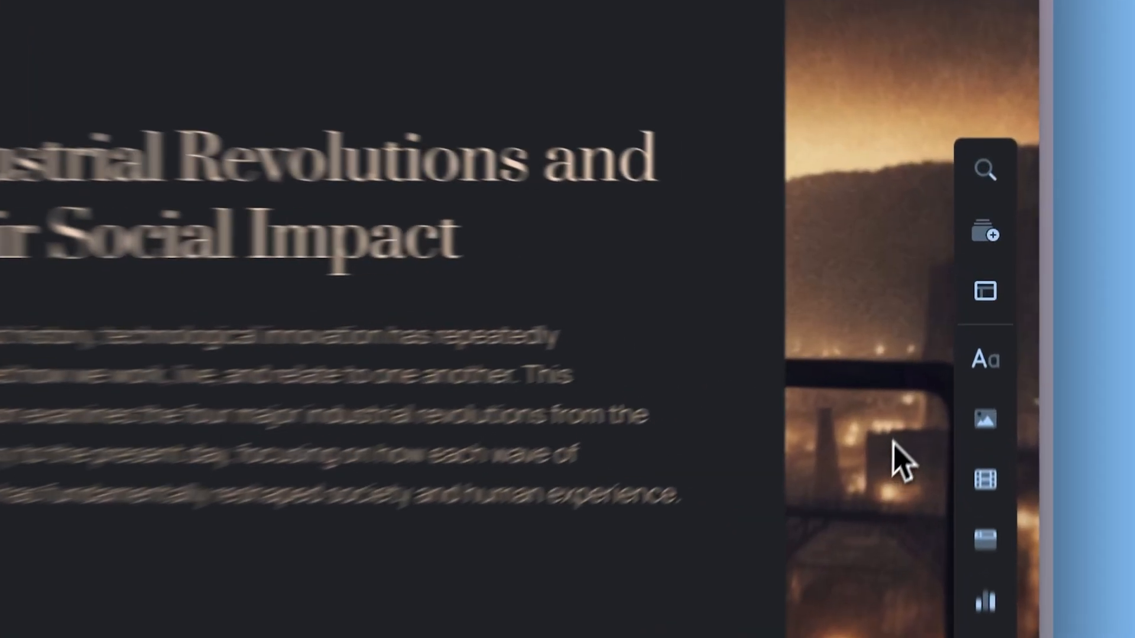
Arrange the Third Industrial Revolution points as a vertical funnel from Smart layouts.
left_click(984, 291)
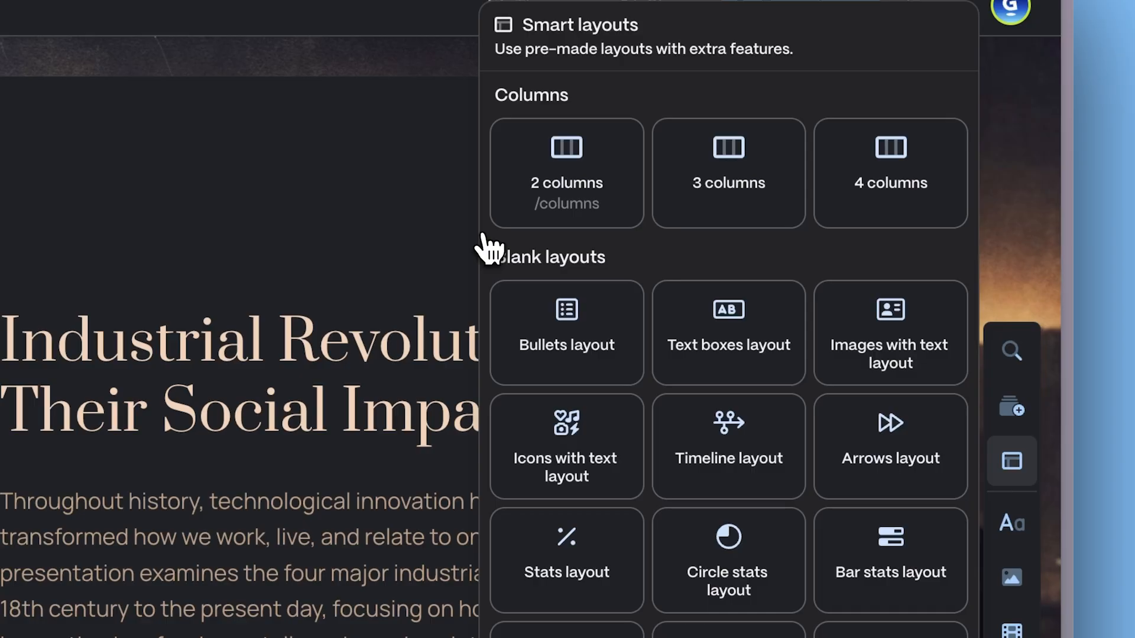
scroll("down", 3)
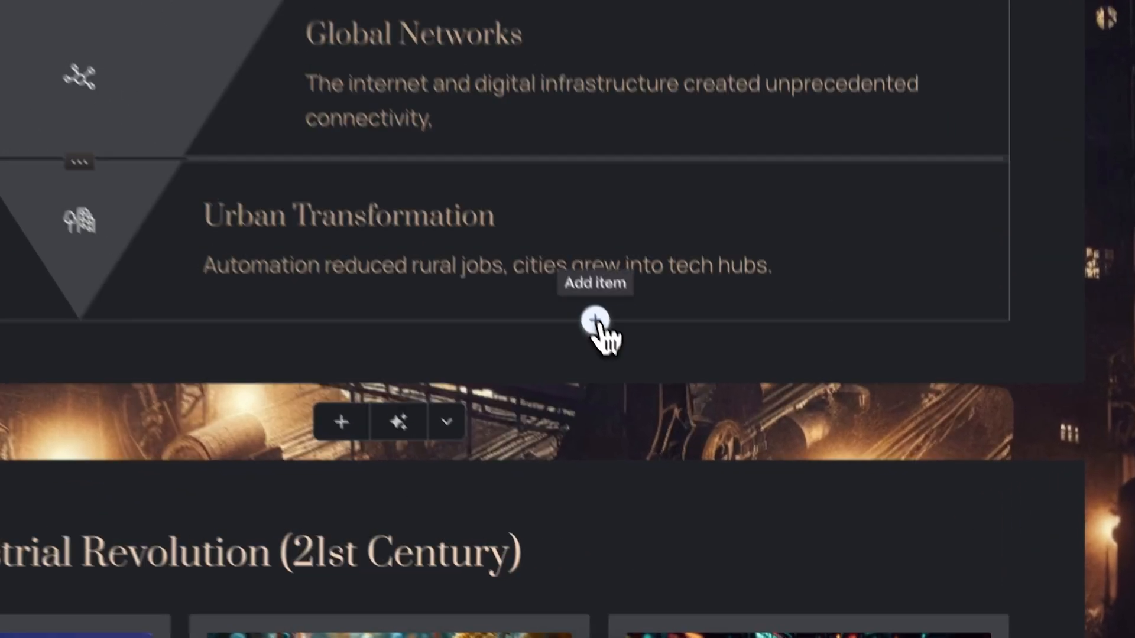
left_click(594, 319)
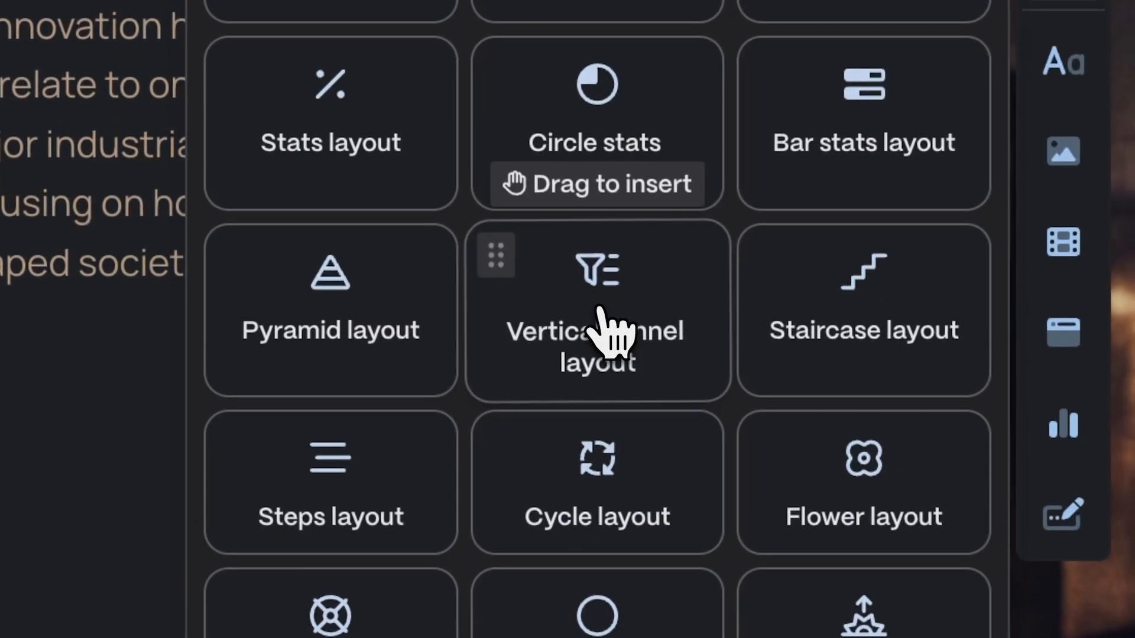
left_click(596, 307)
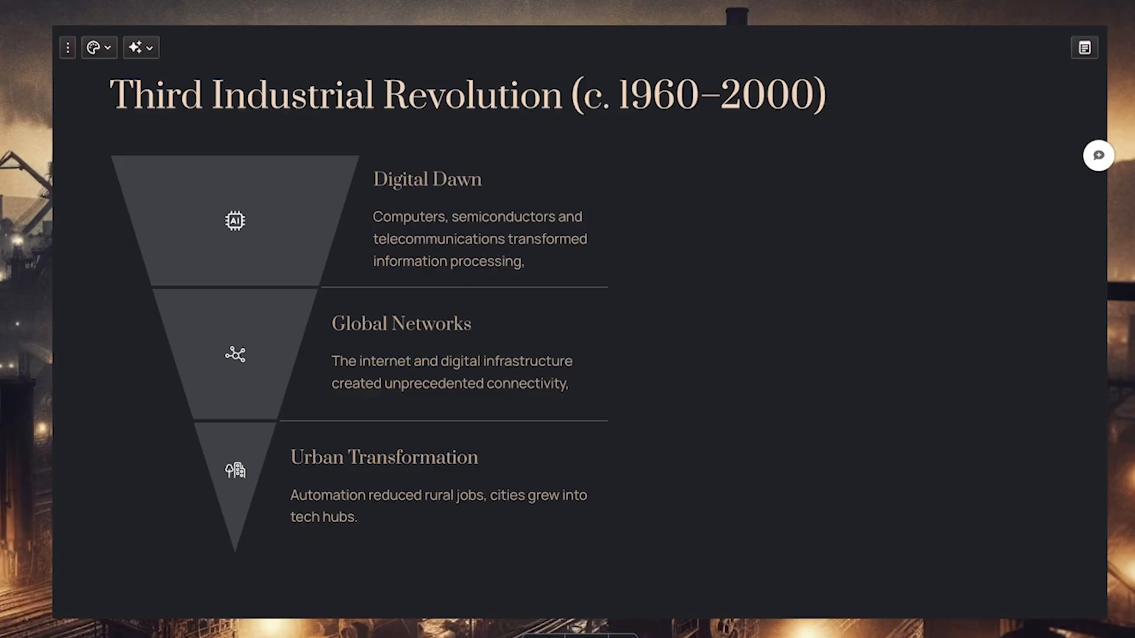
Lay out the revolutions comparison as a one-sided horizontal timeline.
left_click(140, 47)
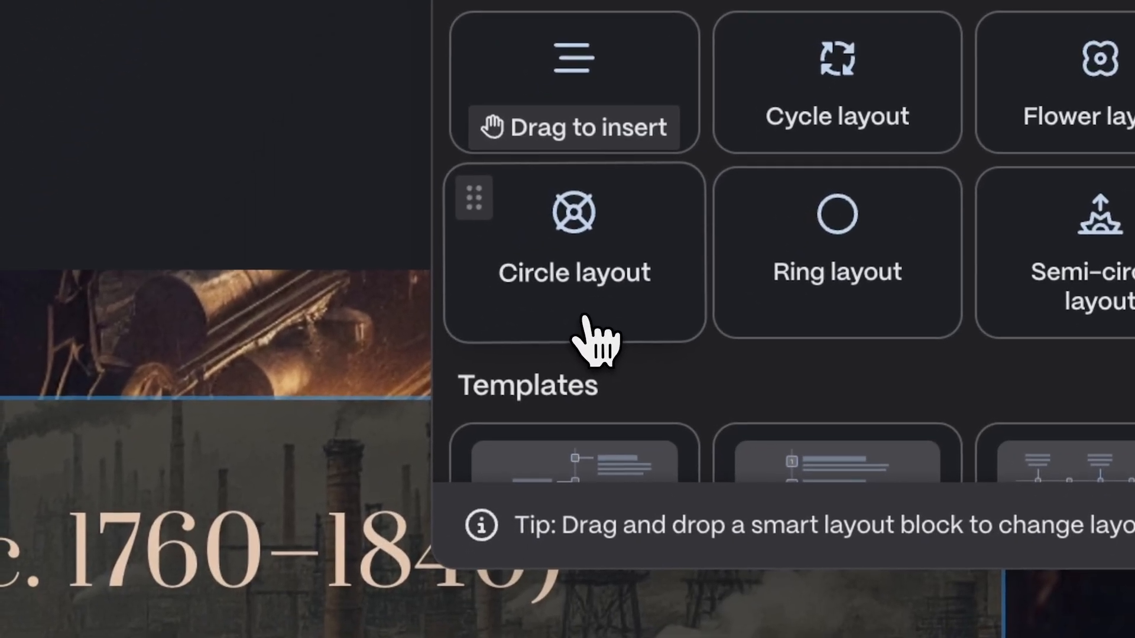
left_click(572, 235)
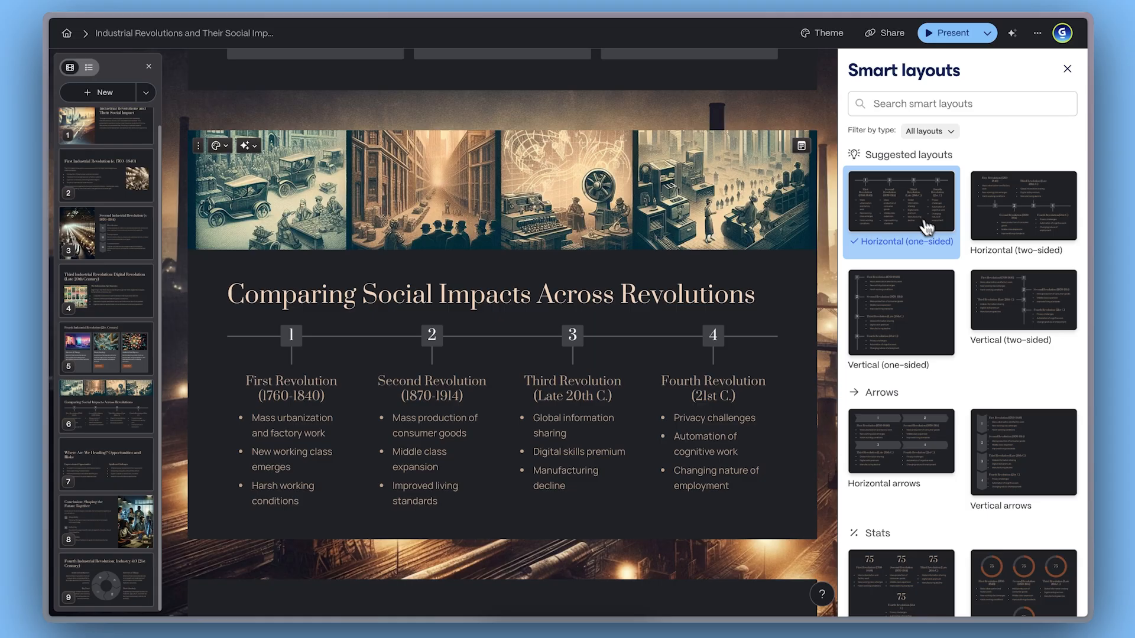
left_click(901, 453)
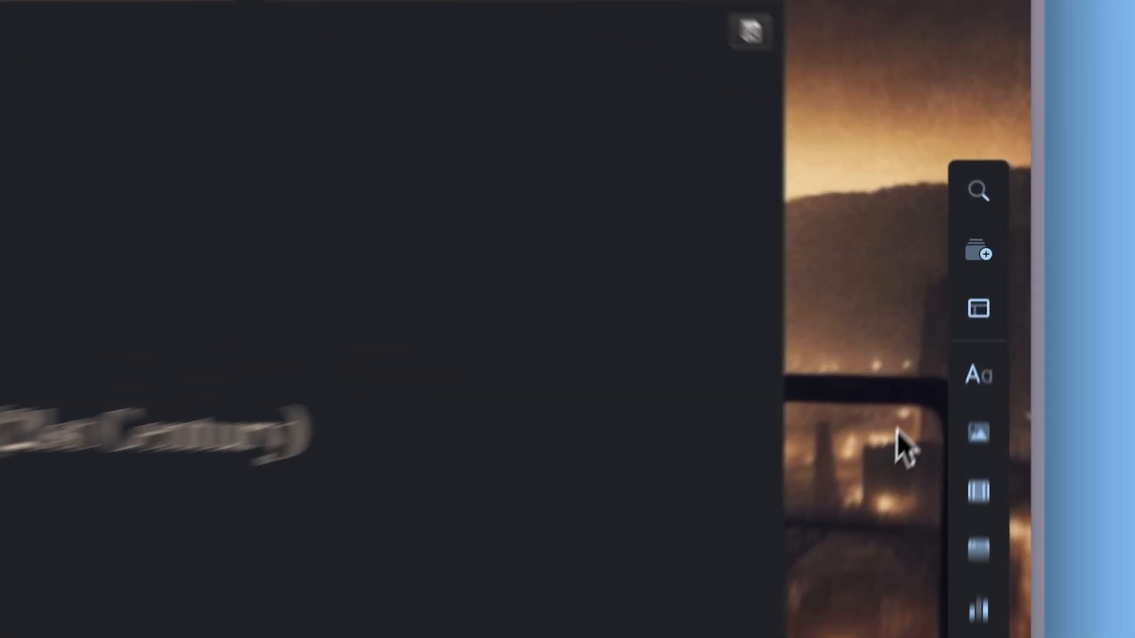
mouse_move(975, 341)
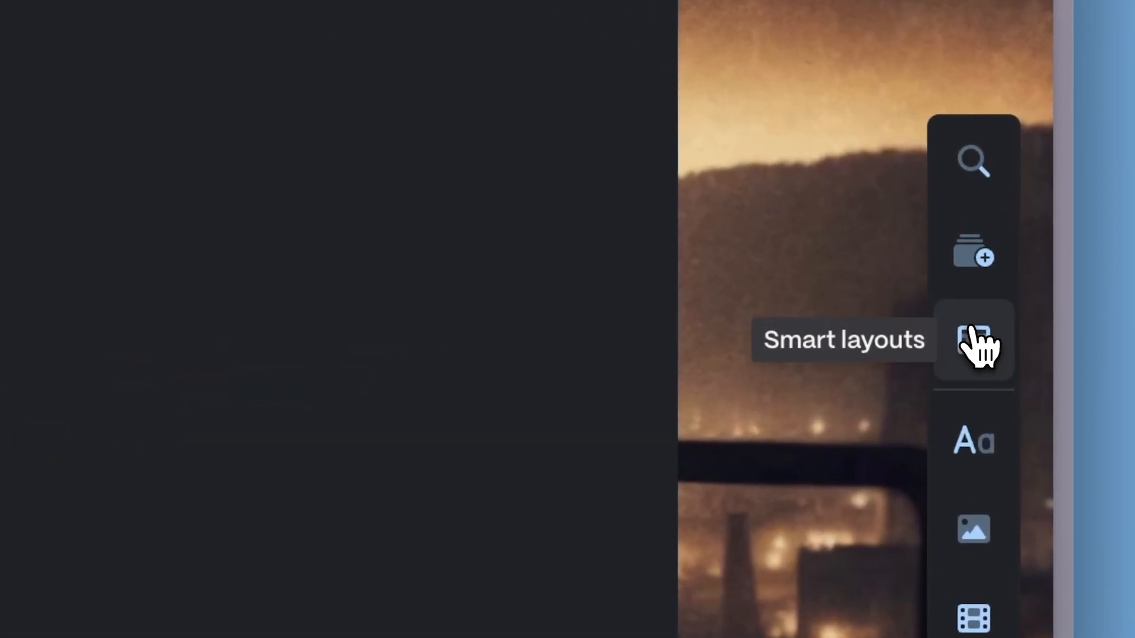
Present the four revolutions as a Text boxes grid from Smart layouts.
left_click(973, 339)
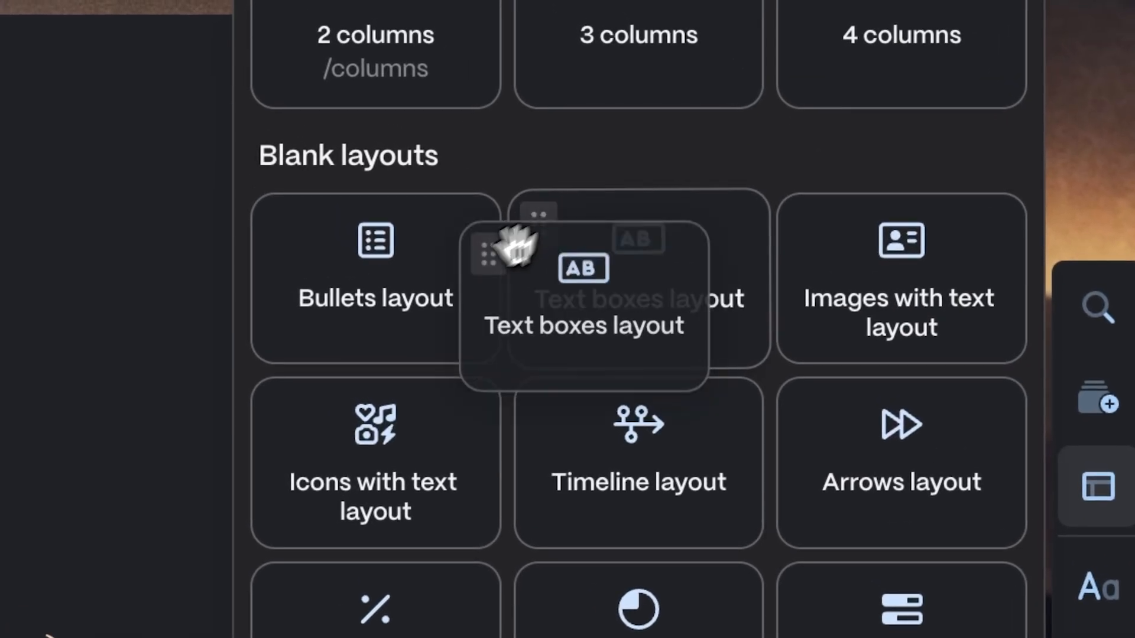
left_click(583, 325)
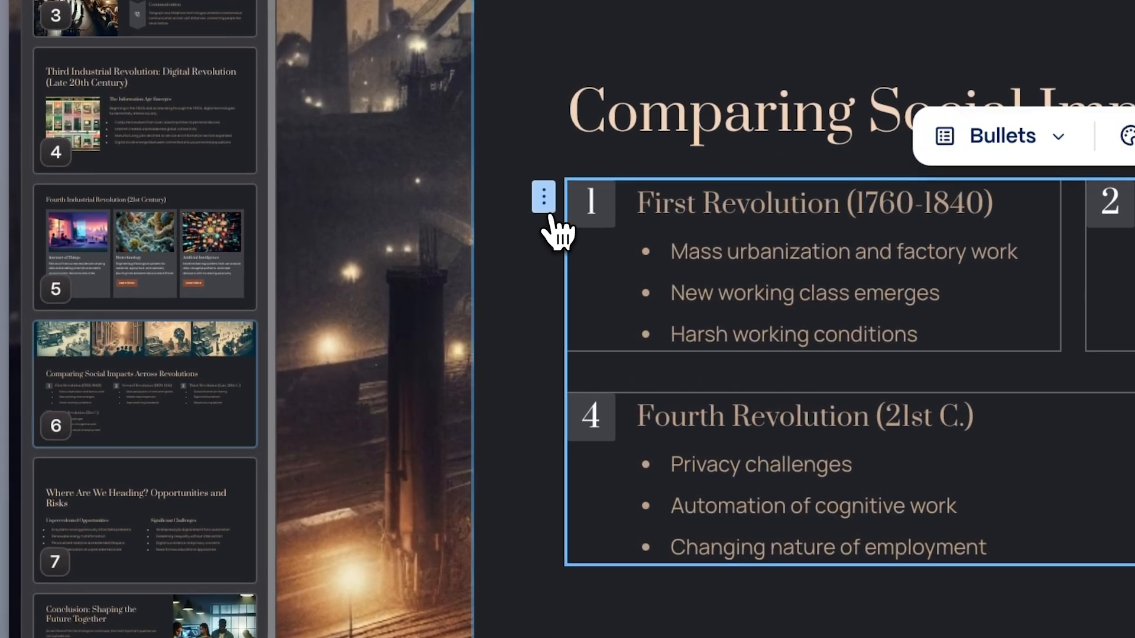
Switch the comparison block's layout type to Timeline.
left_click(1001, 134)
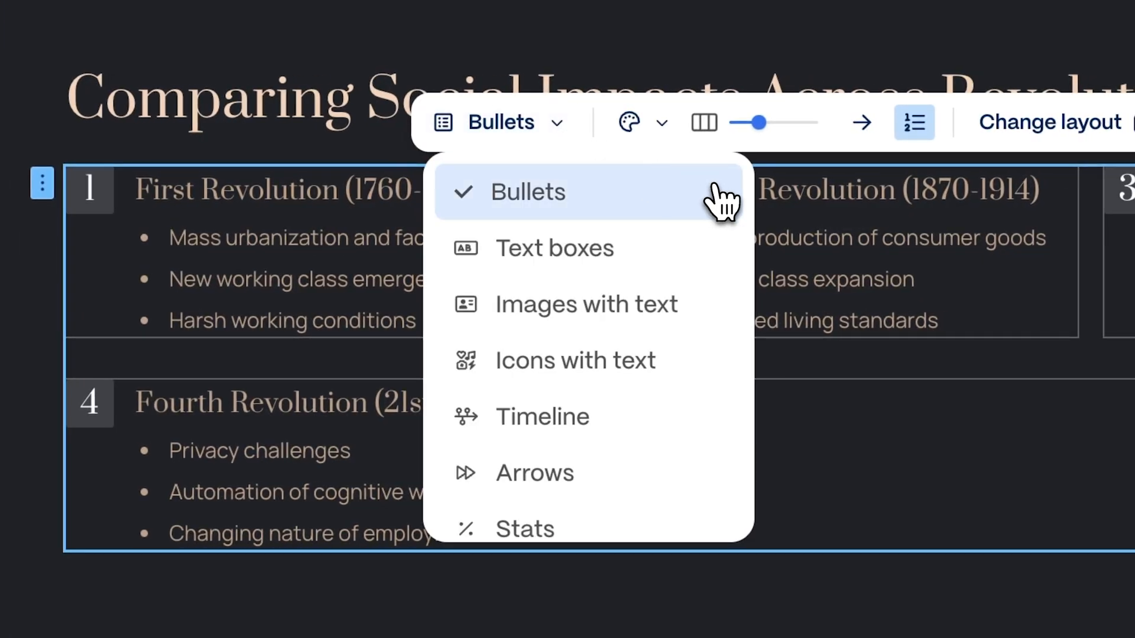
scroll("down", 3)
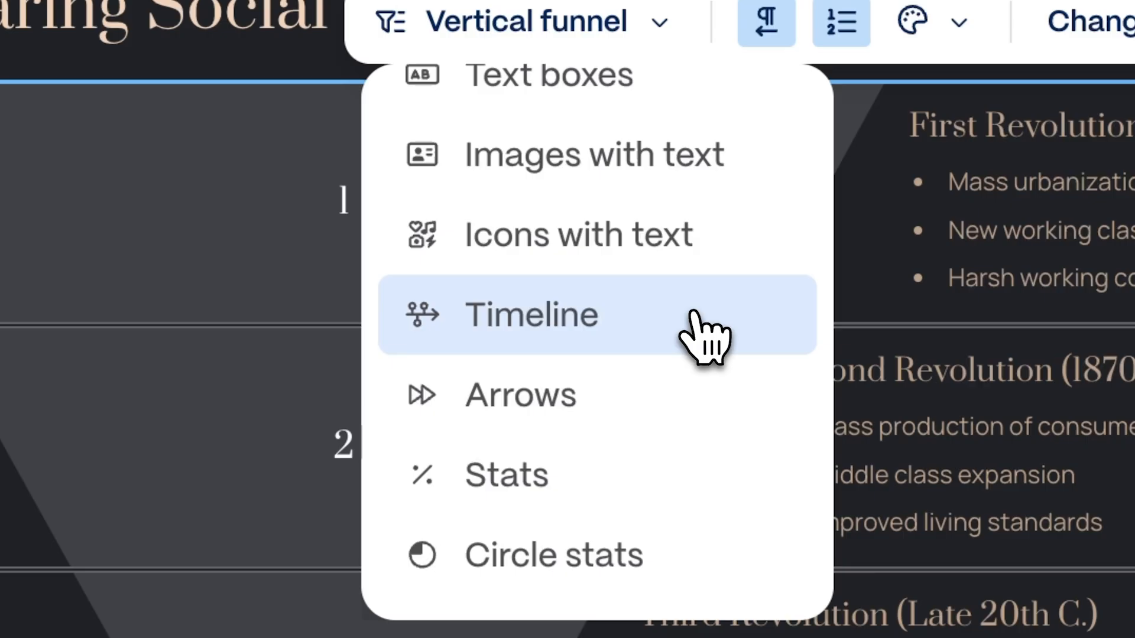
left_click(531, 314)
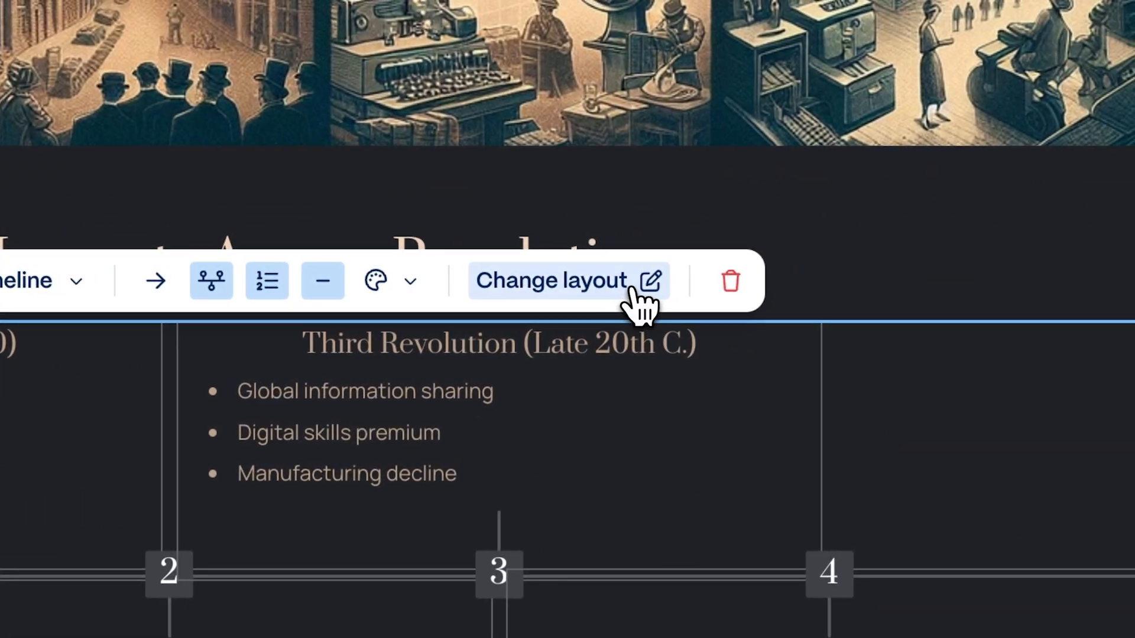
Make the Comparing Social Impacts card a two-sided vertical timeline of the four revolutions.
left_click(552, 282)
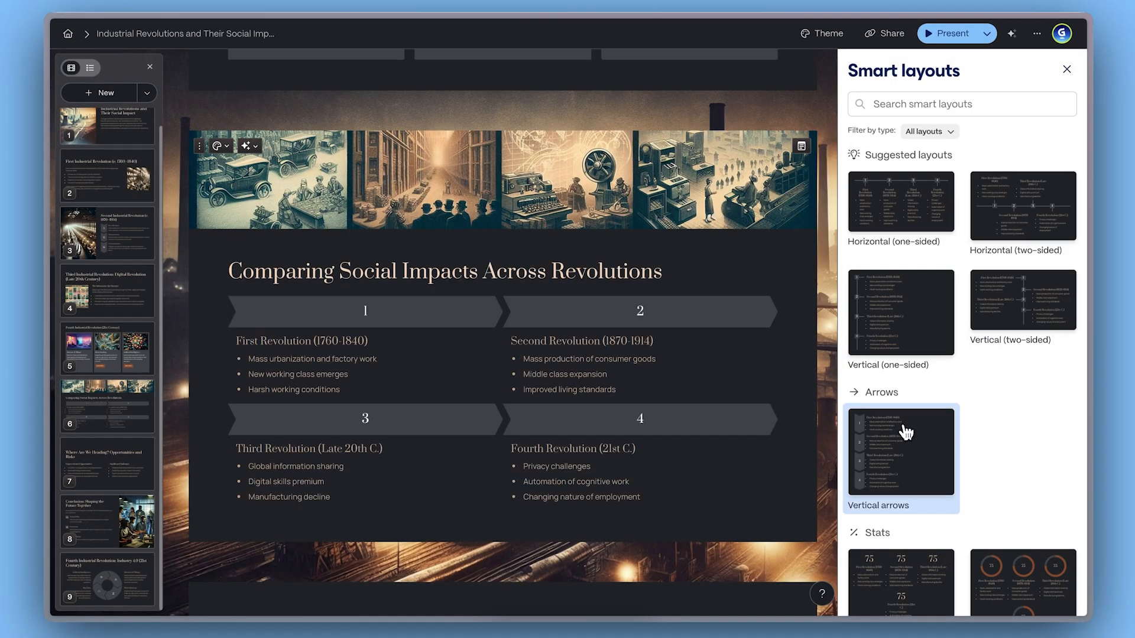
left_click(1022, 255)
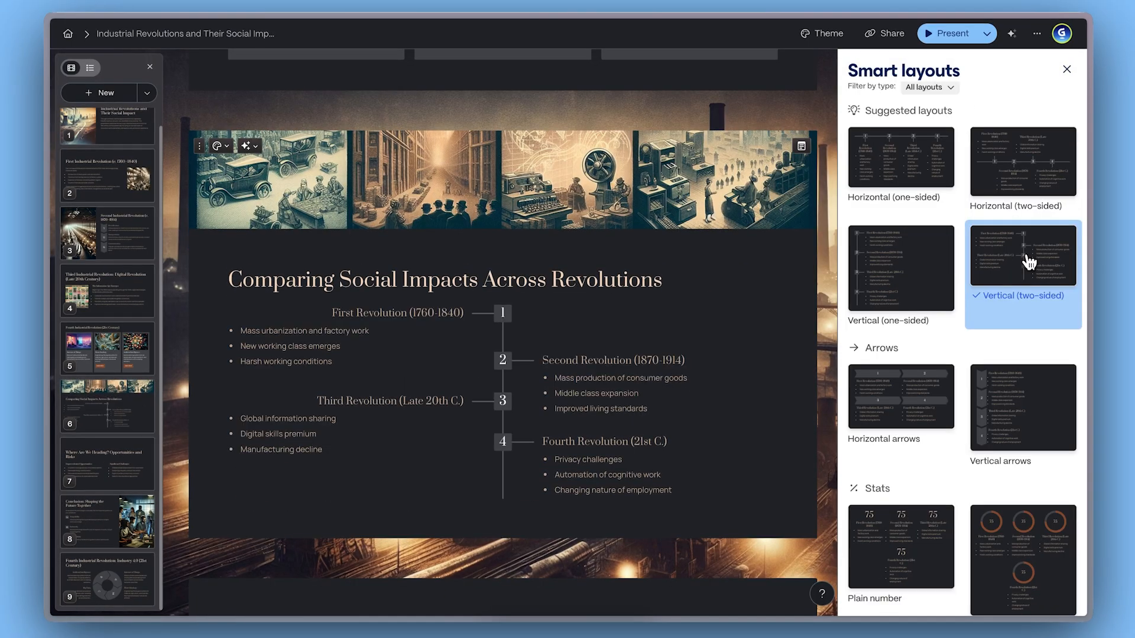
left_click(1066, 70)
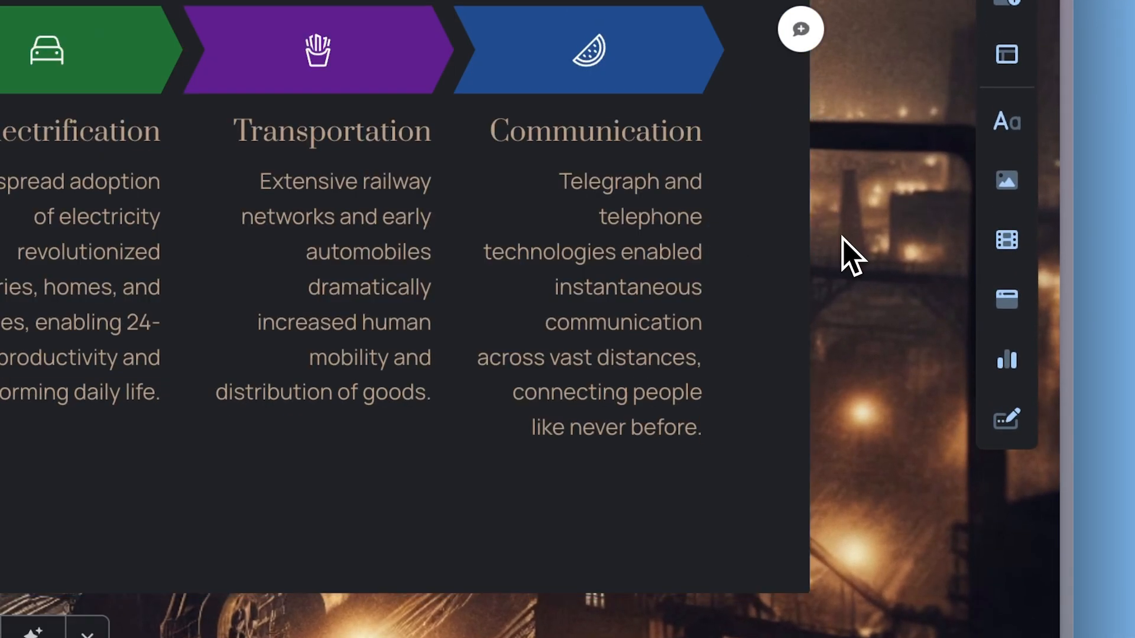
Stack the Second Industrial Revolution arrows downward with left-aligned text.
left_click(589, 51)
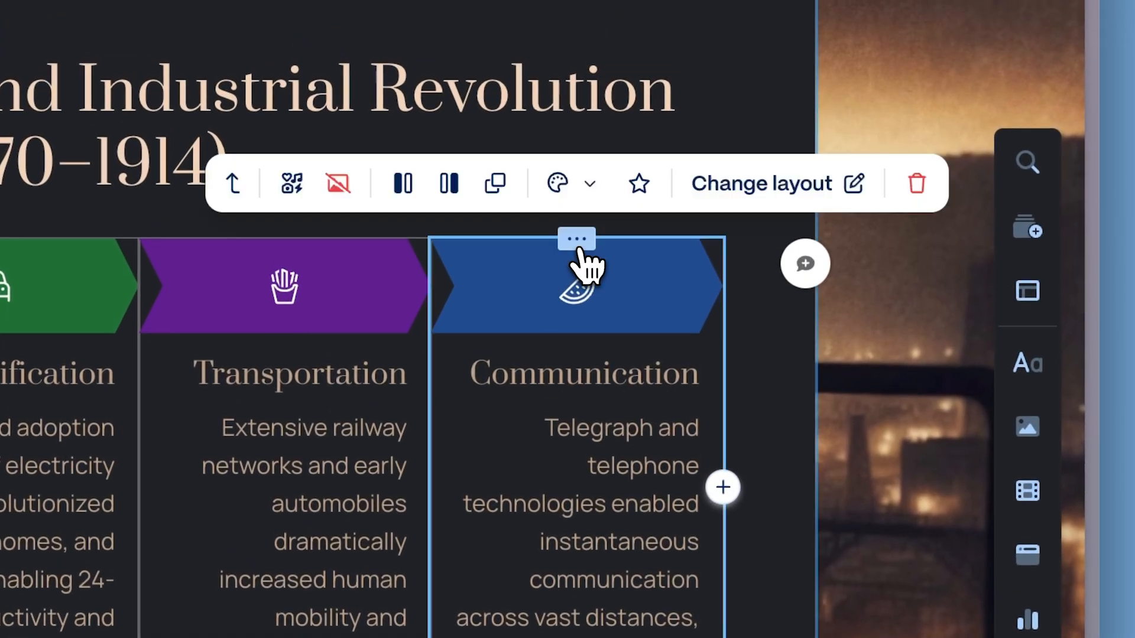
left_click(556, 182)
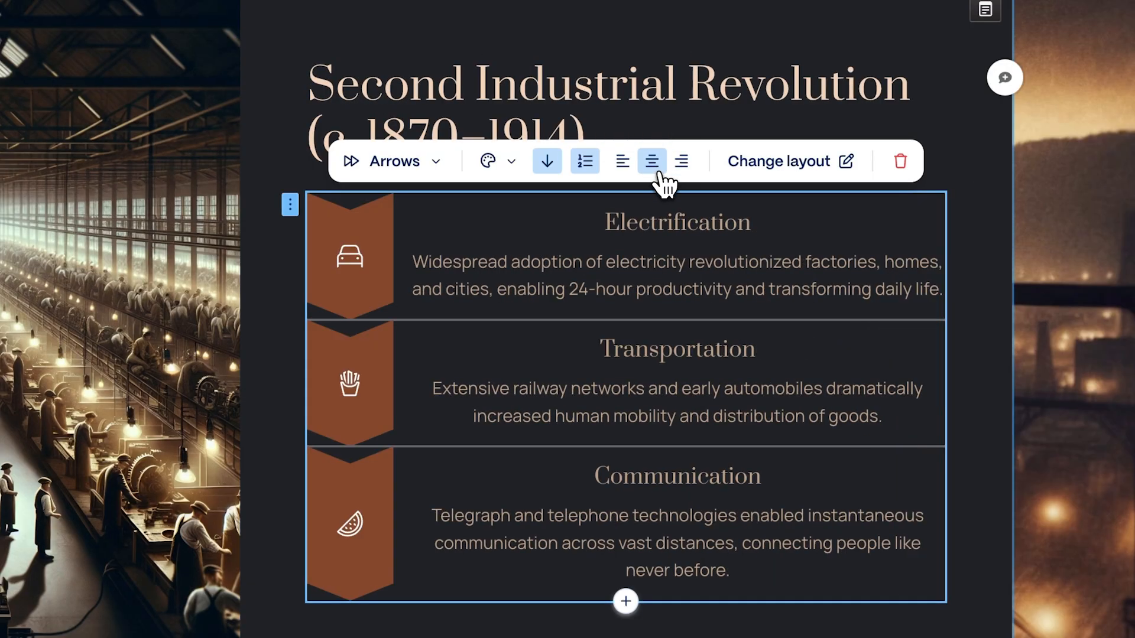
left_click(350, 257)
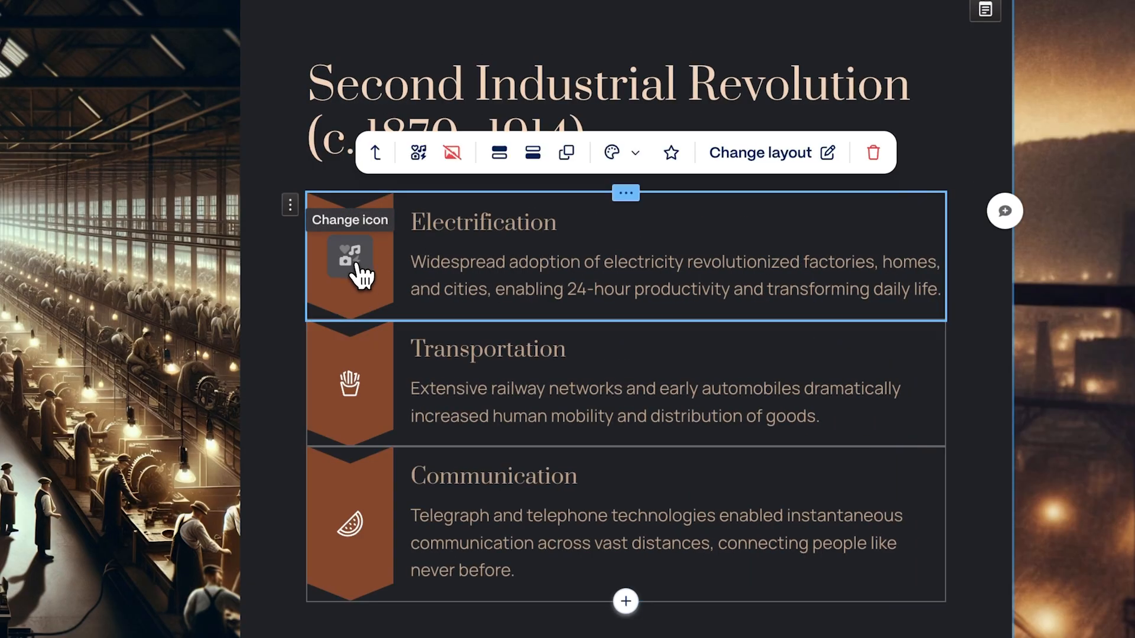
Swap in new icons on the Electrification and Communication arrows.
left_click(350, 256)
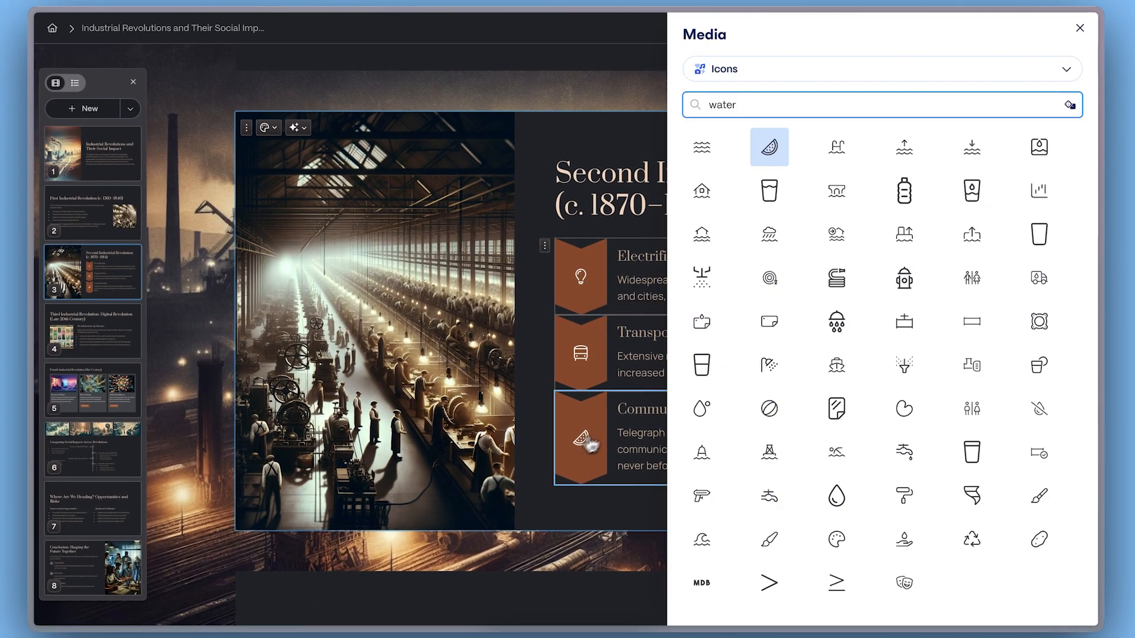
left_click(1080, 27)
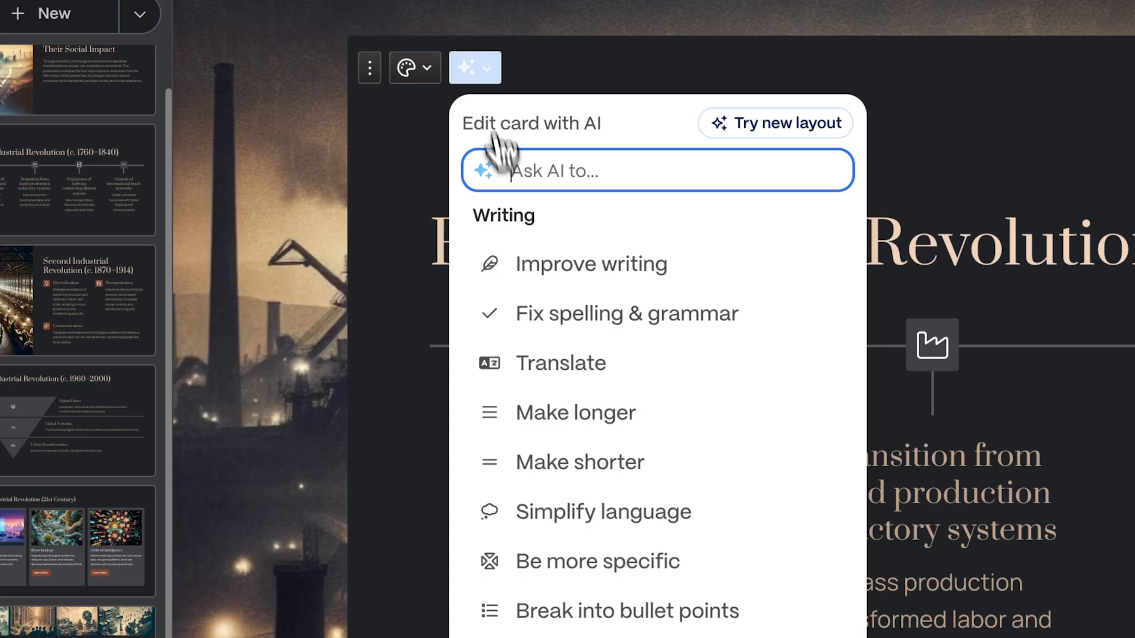
Start a Chat with AI about the card and begin a request.
scroll("down", 3)
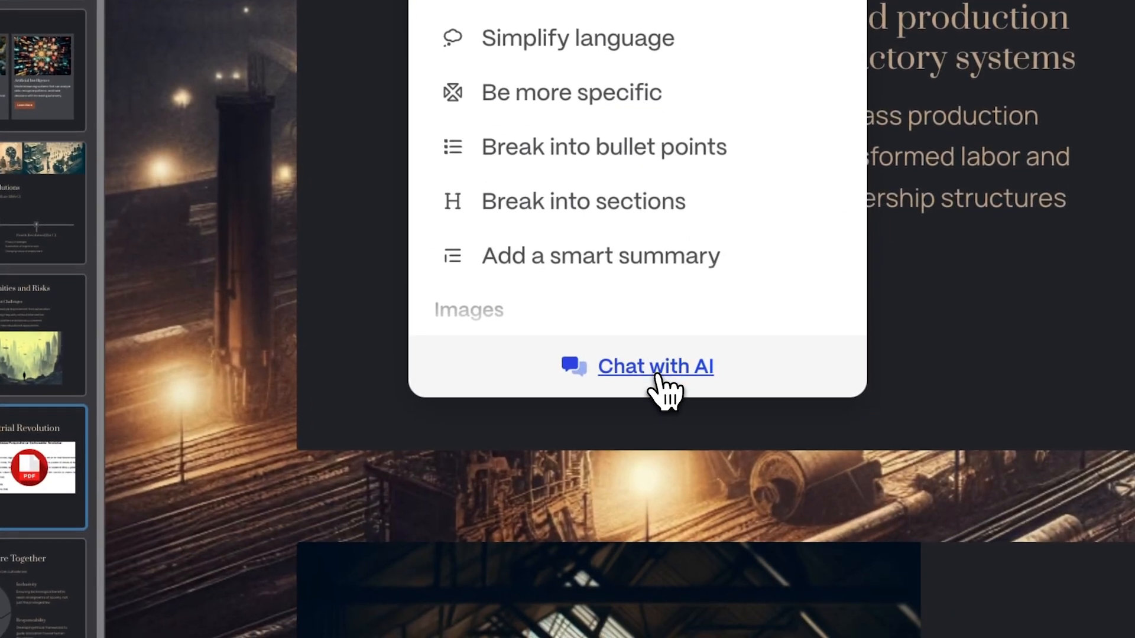
left_click(654, 365)
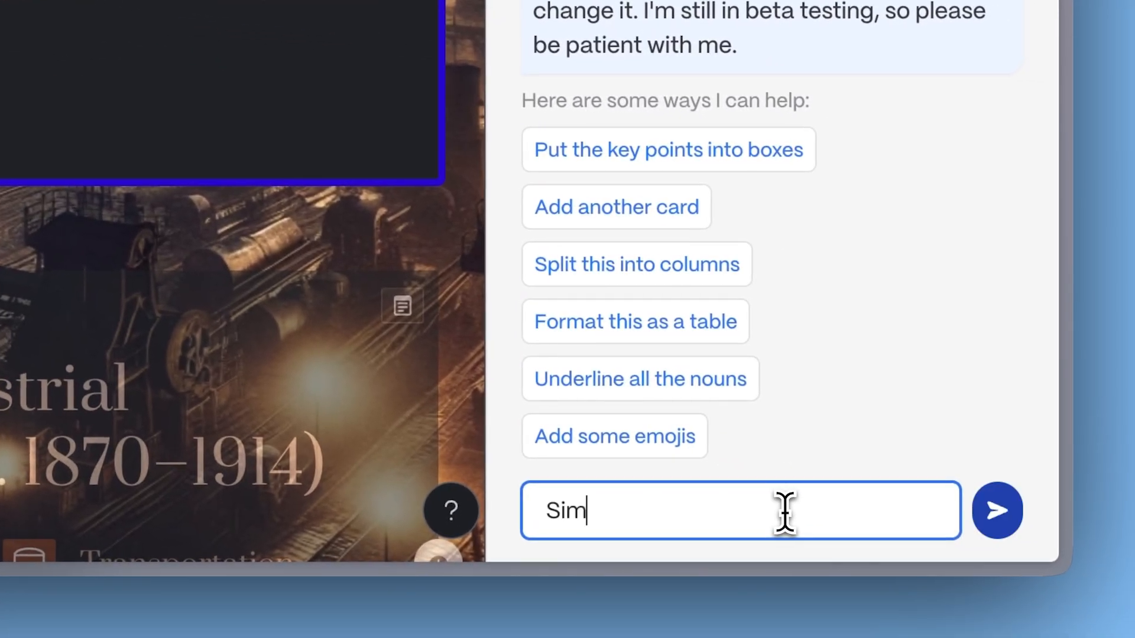
left_click(997, 511)
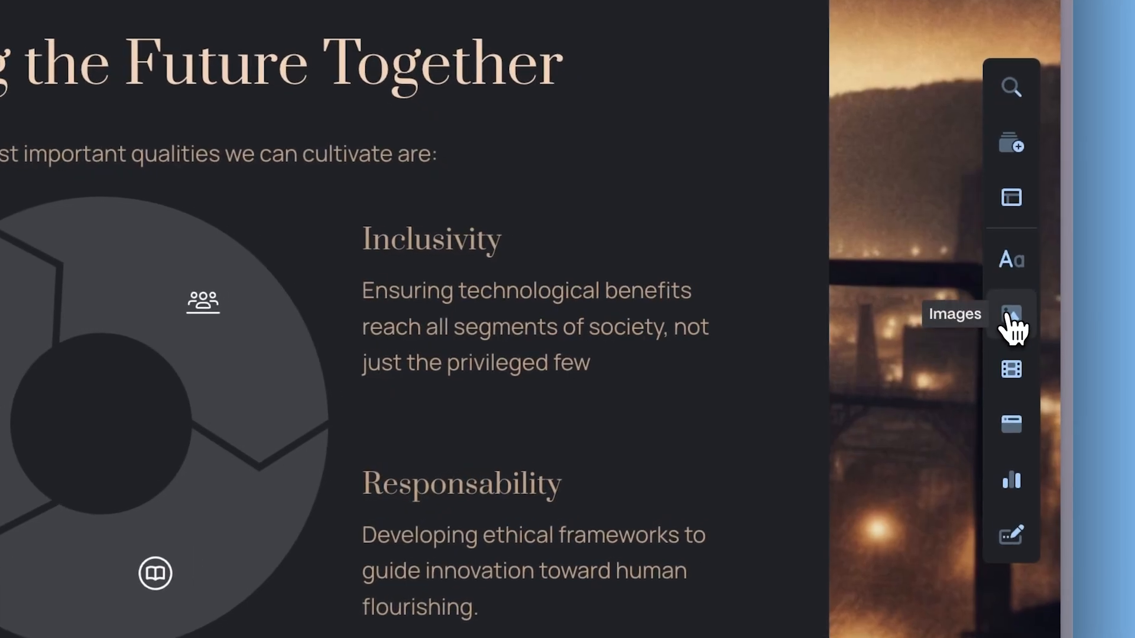
Add an image under Adaptability, a pie chart beside the Third Revolution funnel, and browse PDF embed.
left_click(1011, 314)
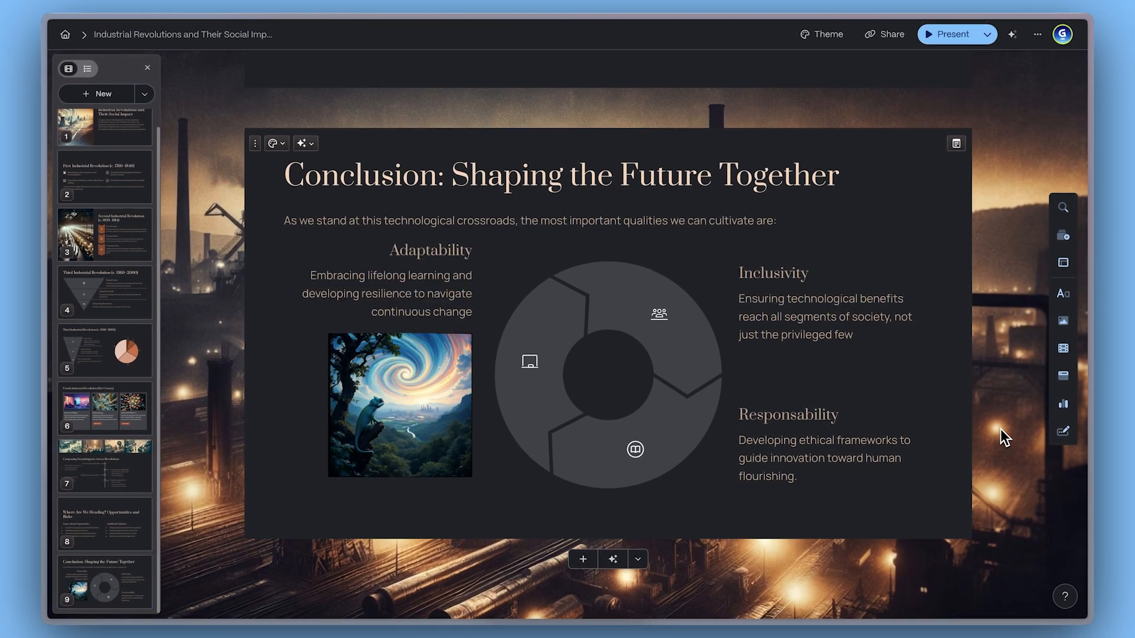
left_click(104, 293)
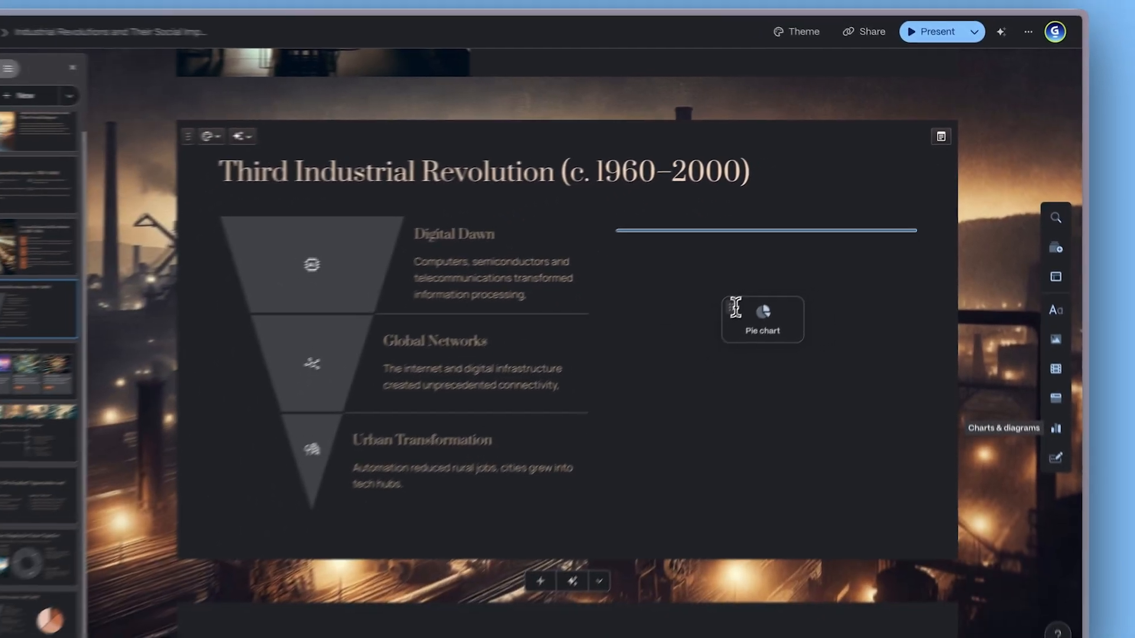
left_click(762, 319)
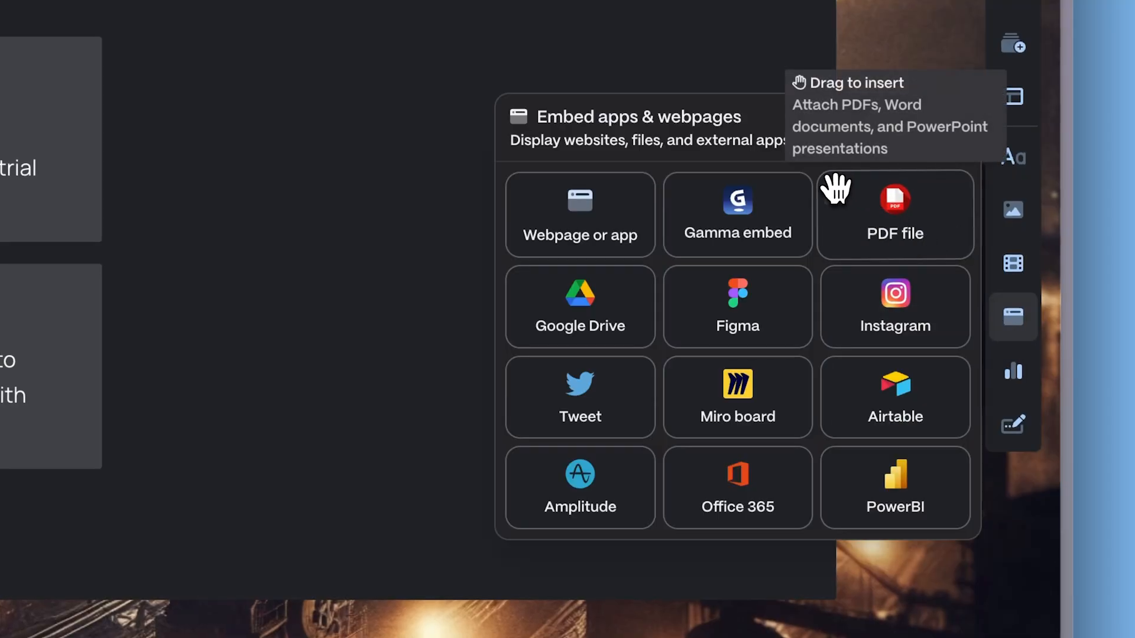
left_click(895, 214)
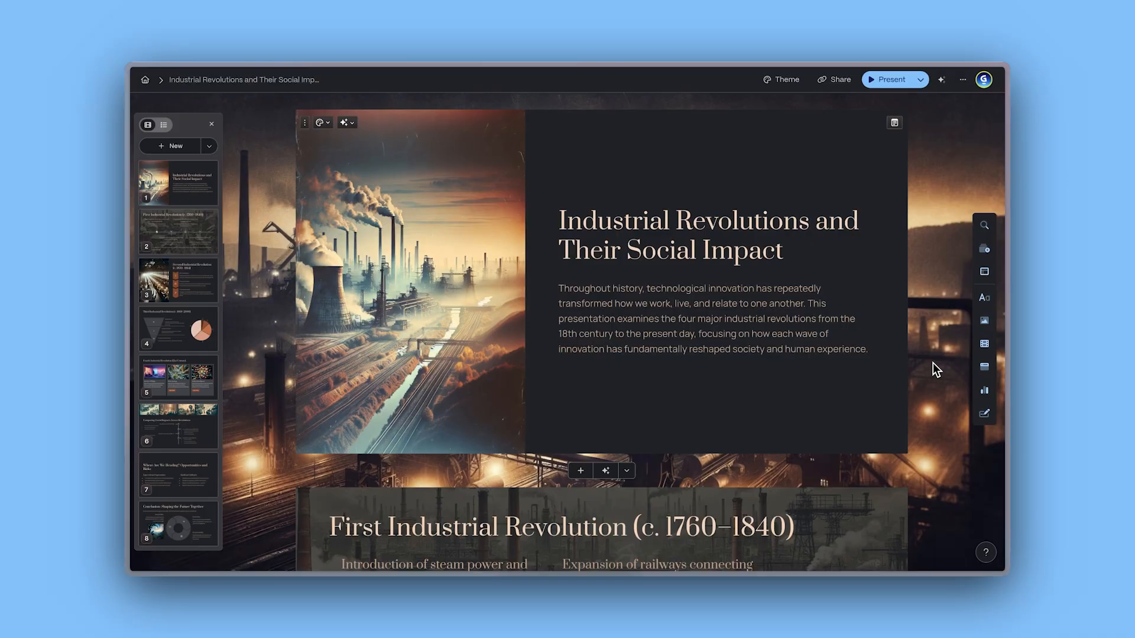
mouse_move(984, 296)
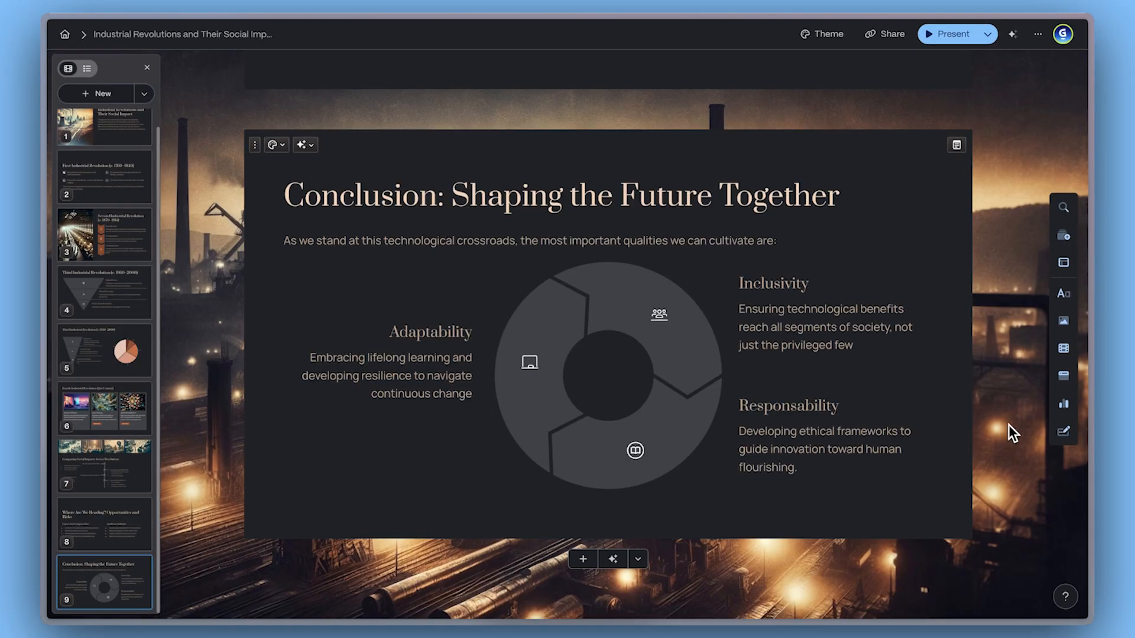
Go to the Fourth Industrial Revolution slide with its three picture cards.
left_click(96, 351)
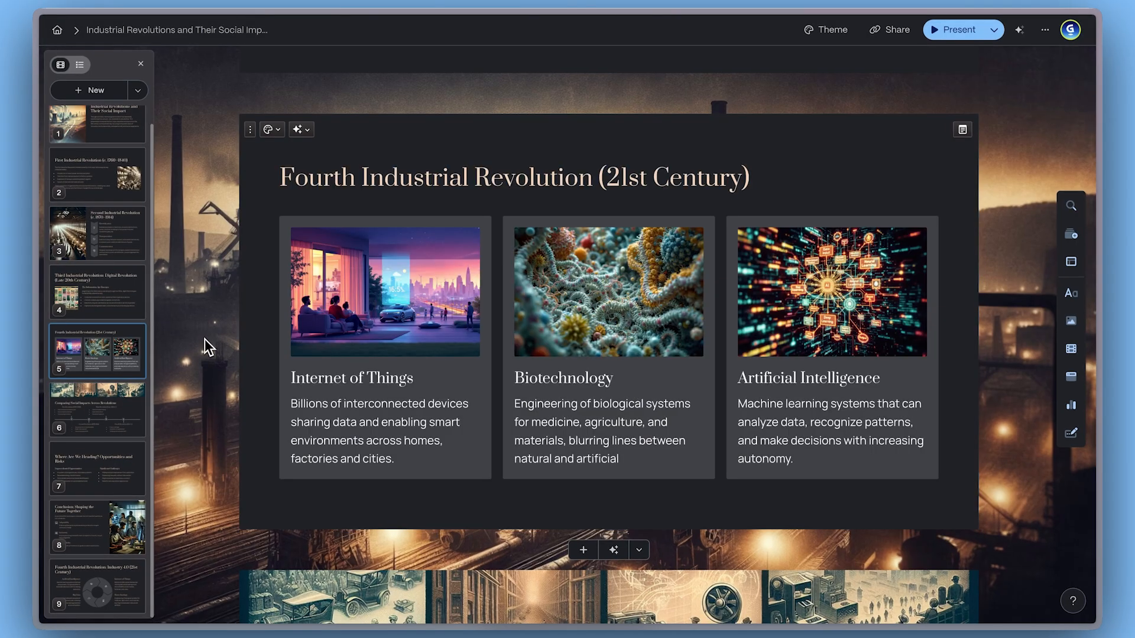